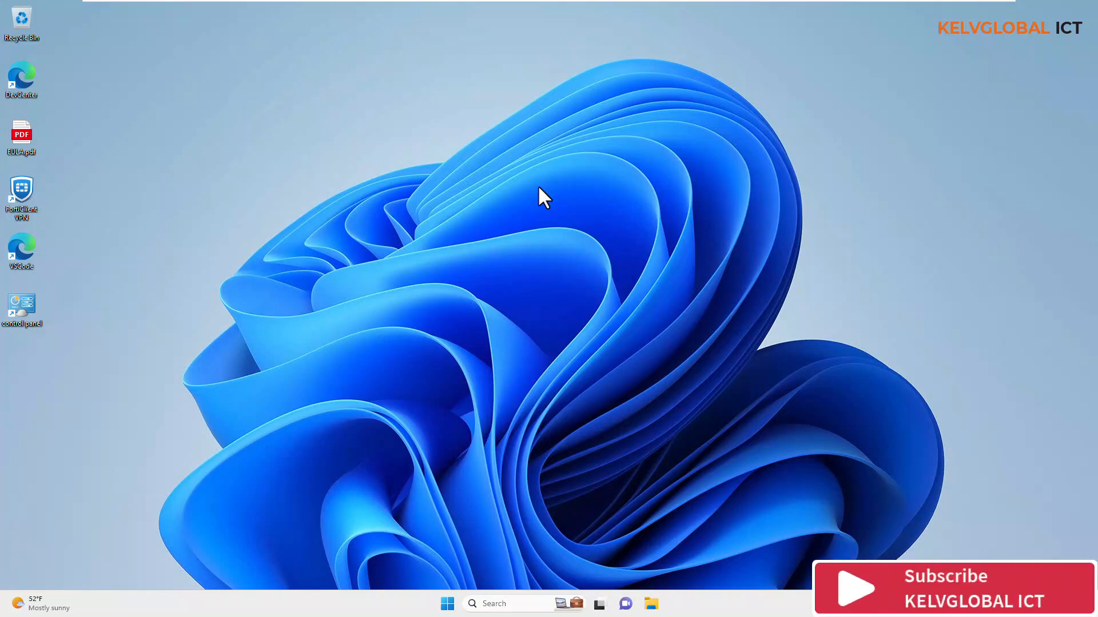
mouse_move(447, 255)
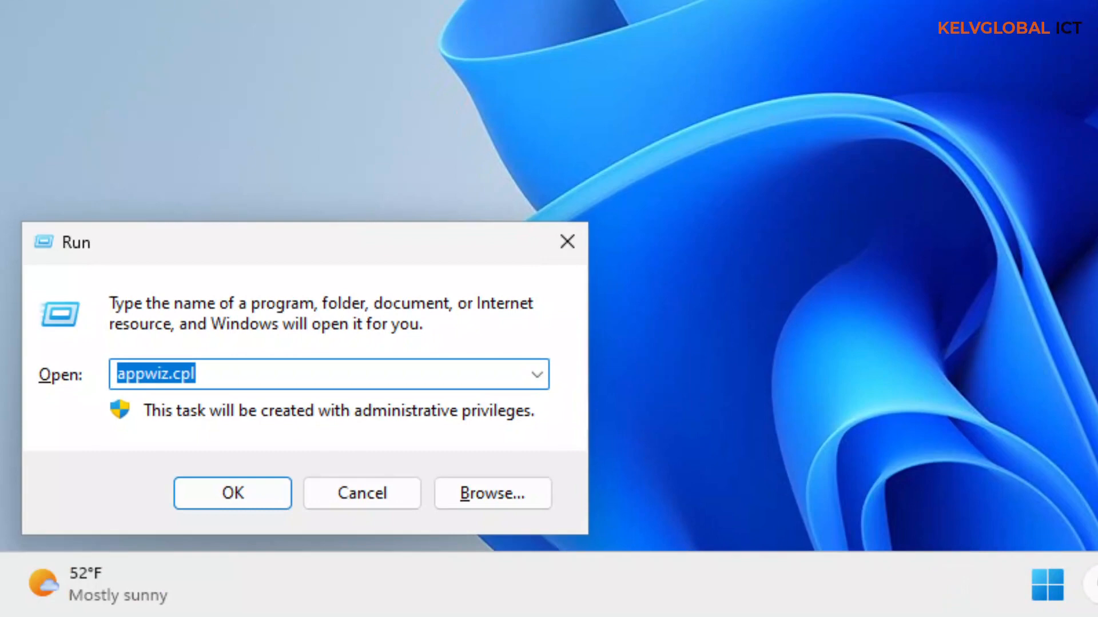
mouse_move(180, 384)
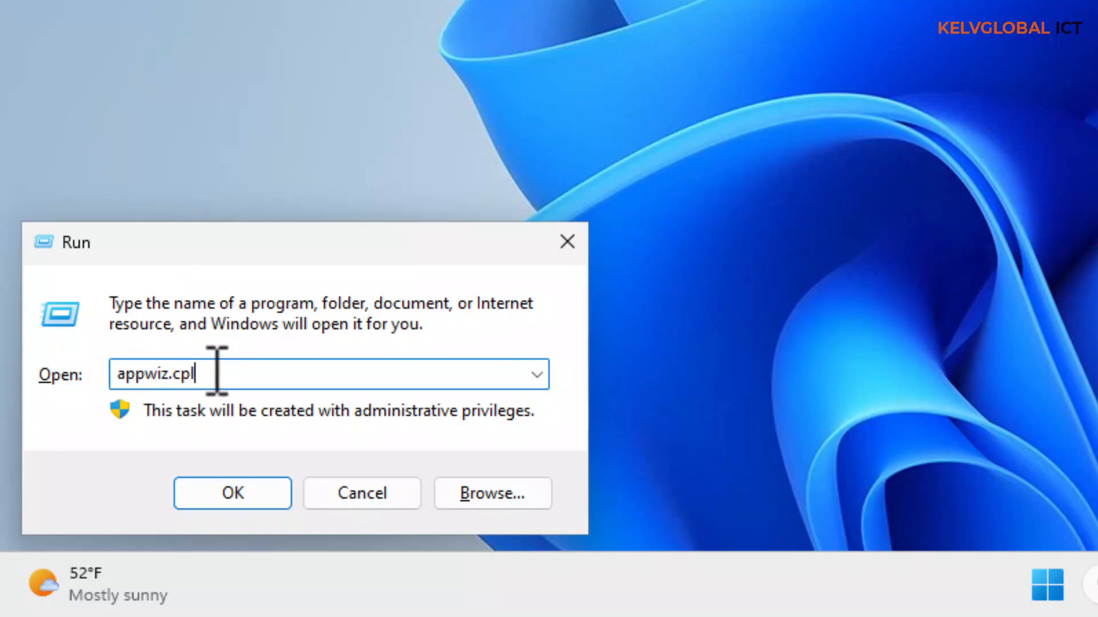
Step: Run appwiz.cpl from the Run dialog
left_click(232, 493)
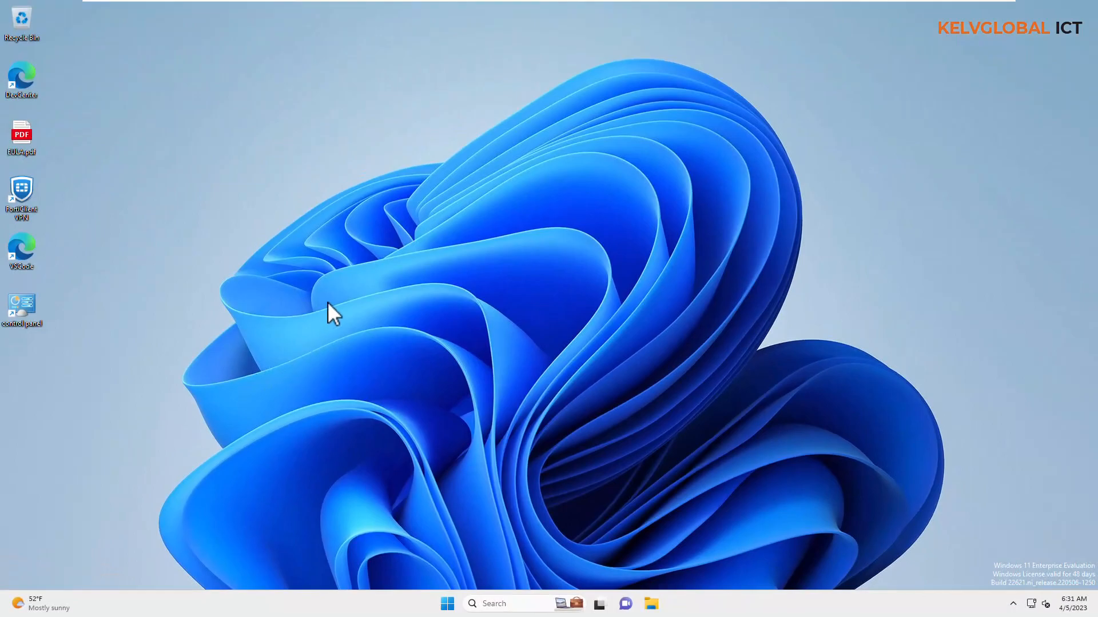
Step: Search the Start menu for 'appwiz' to find the appwiz.cpl Control panel item
double_click(22, 308)
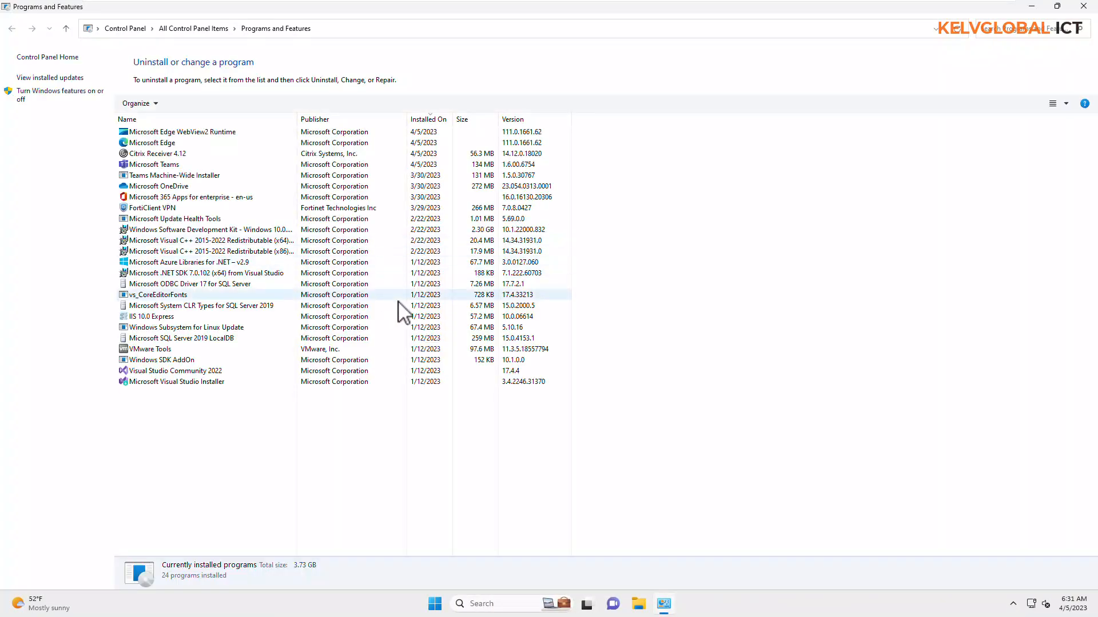
left_click(434, 604)
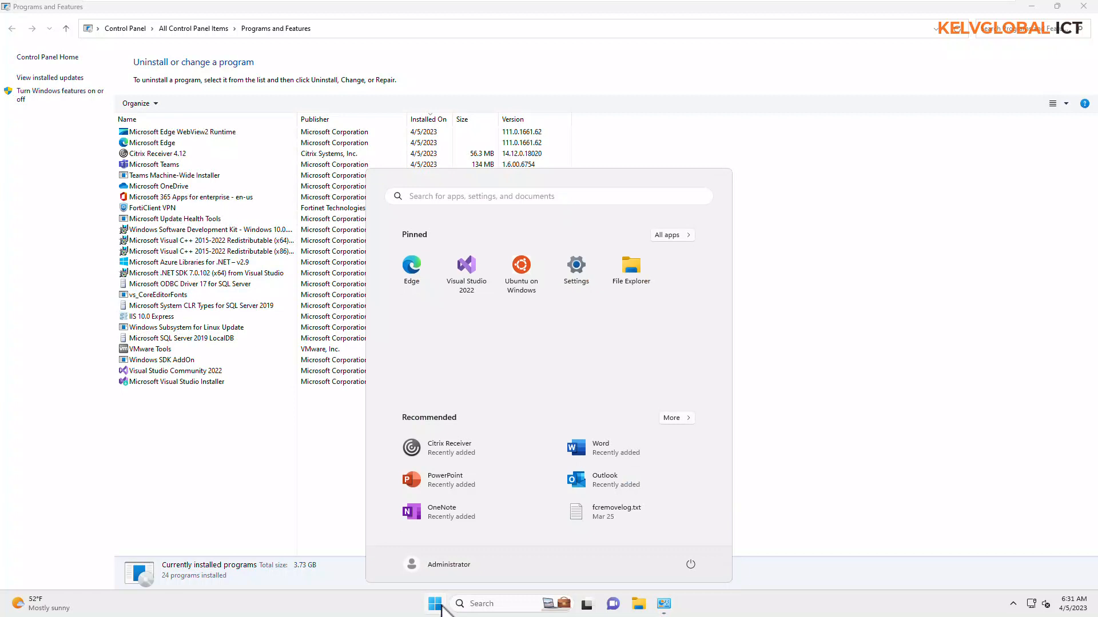
type("appwiz.cpl")
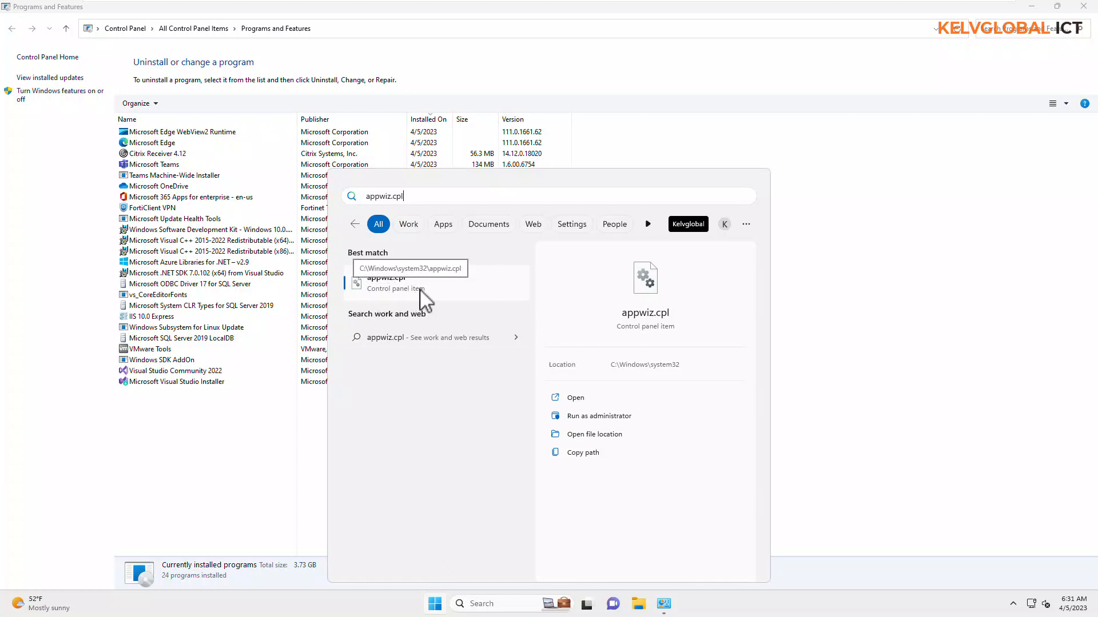
mouse_move(35, 202)
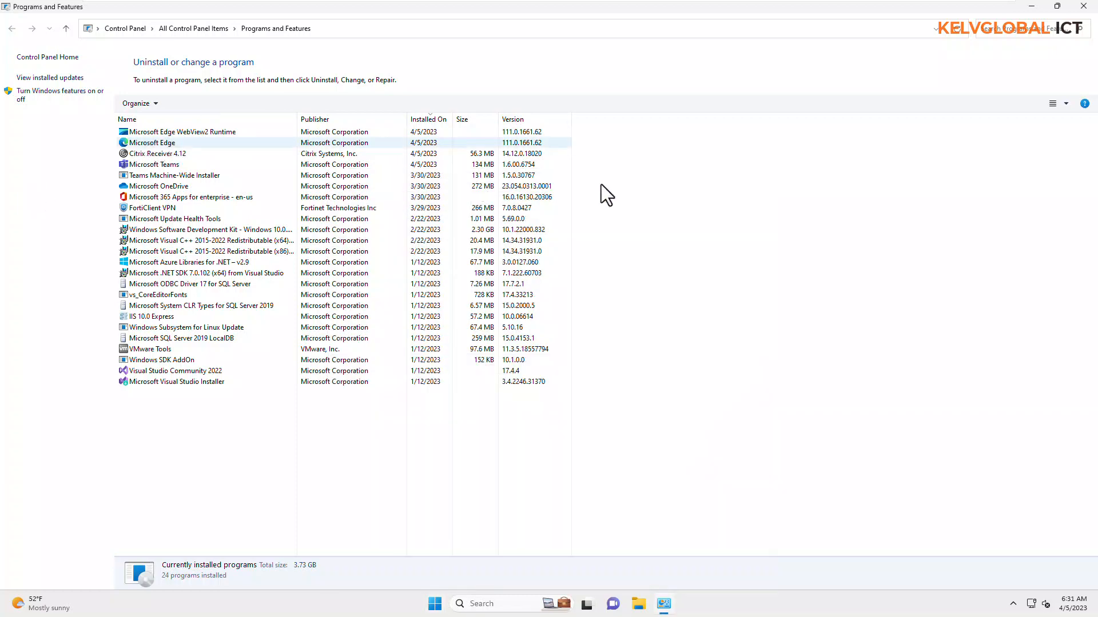
mouse_move(212, 144)
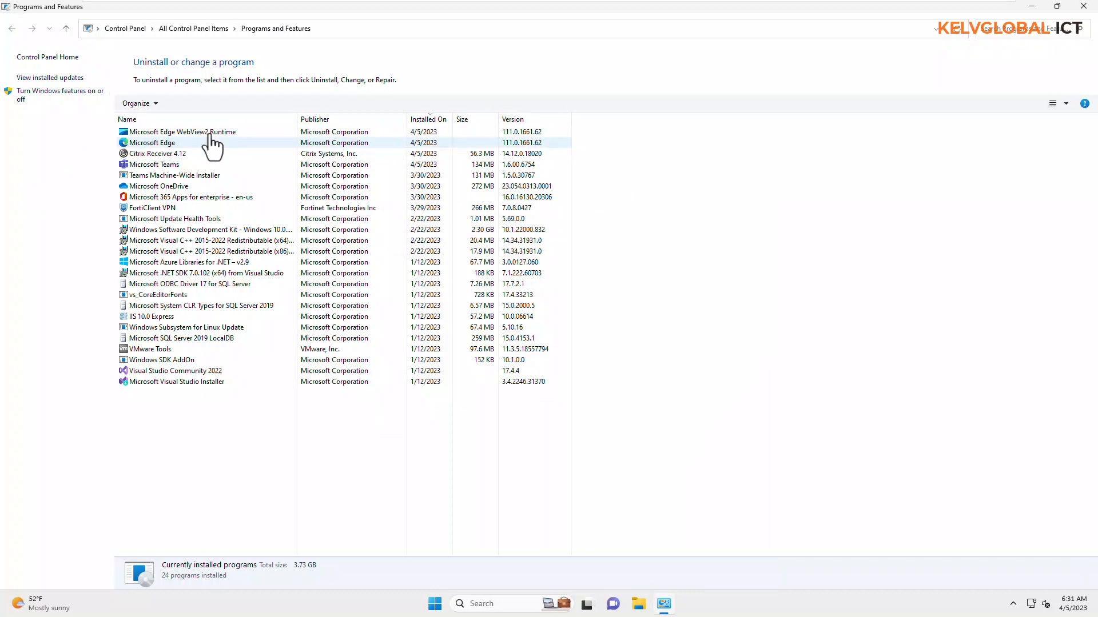
mouse_move(164, 203)
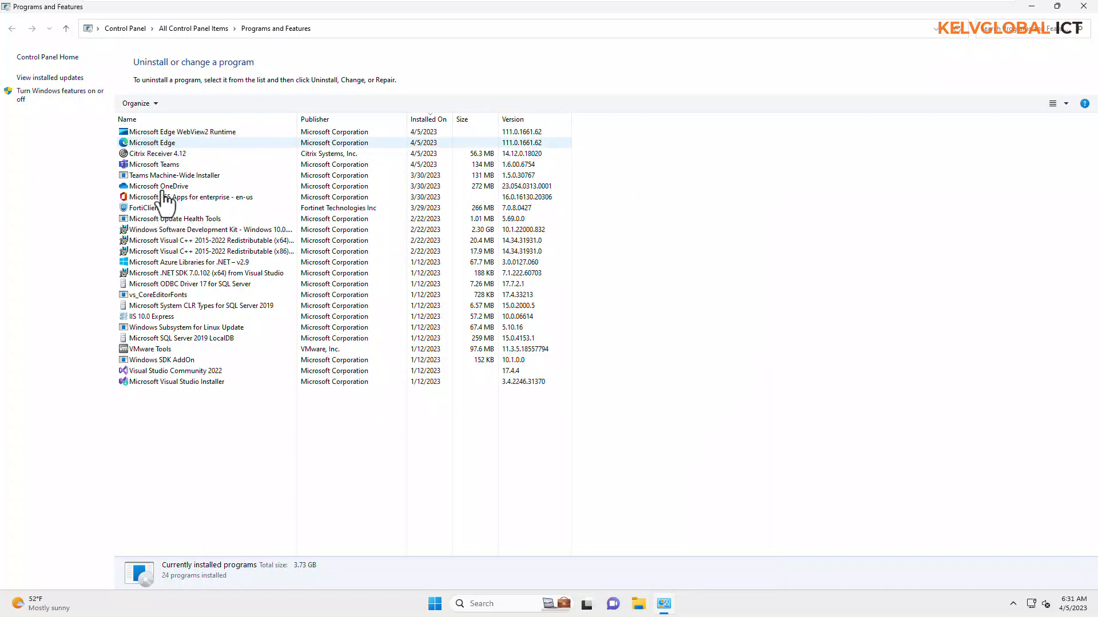
Step: Select Citrix Receiver 4.12 in the program list and choose Uninstall
left_click(158, 153)
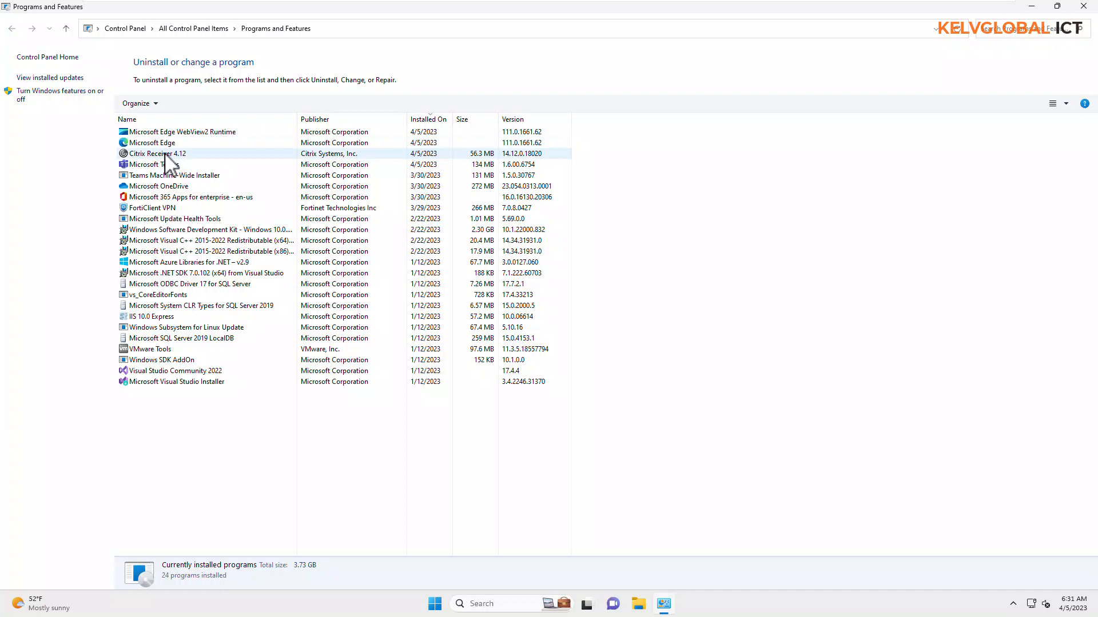
left_click(153, 153)
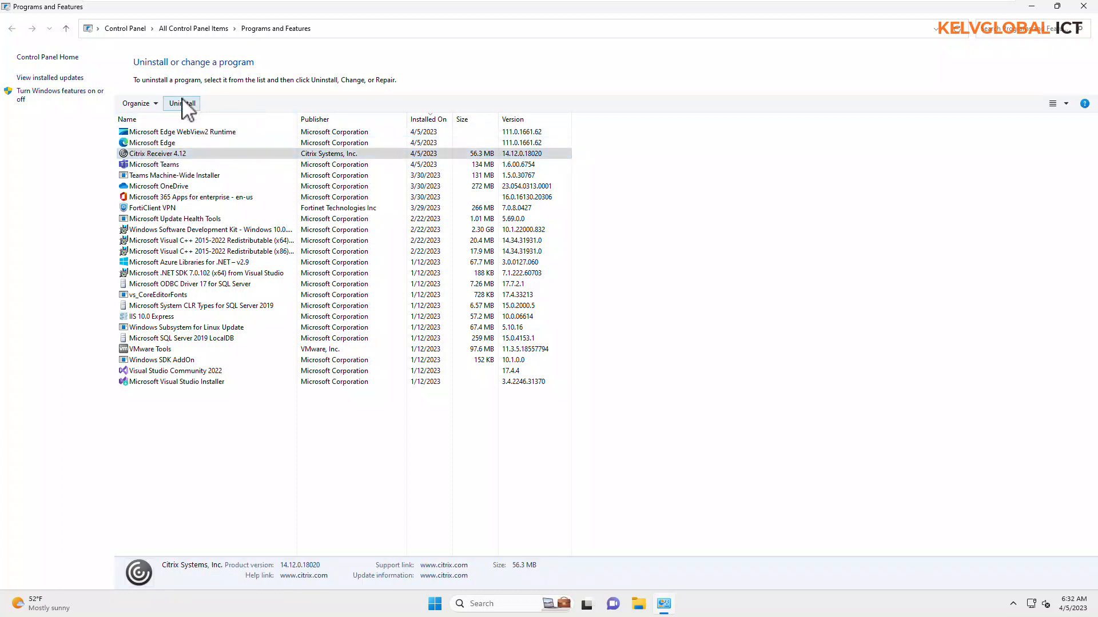
left_click(180, 103)
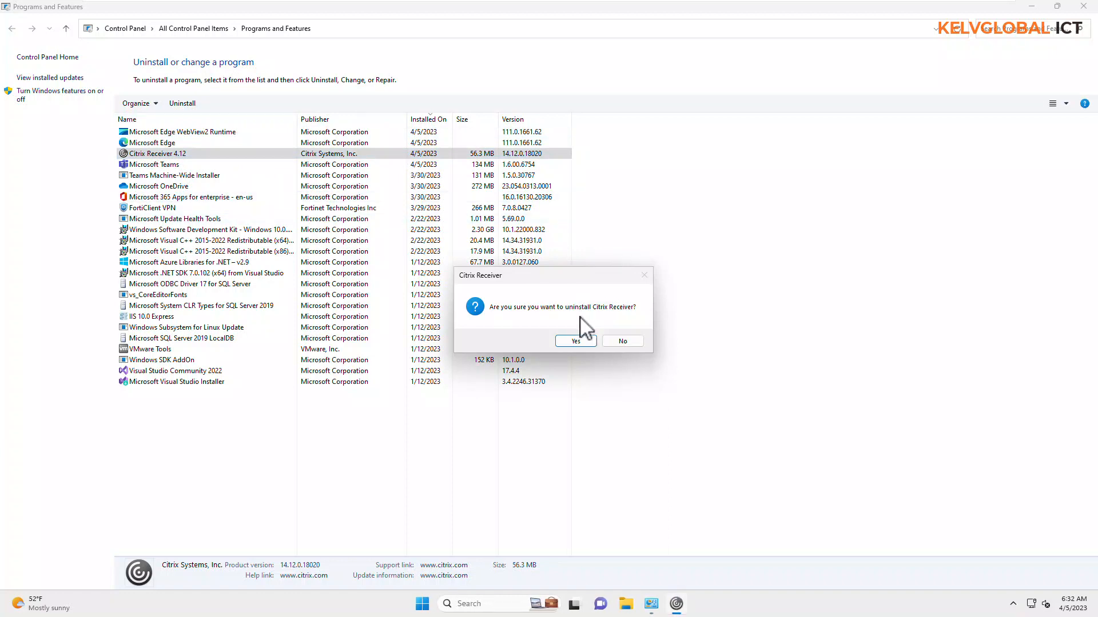
Step: Answer Yes to the Citrix Receiver uninstall prompt so removal starts running
left_click(574, 341)
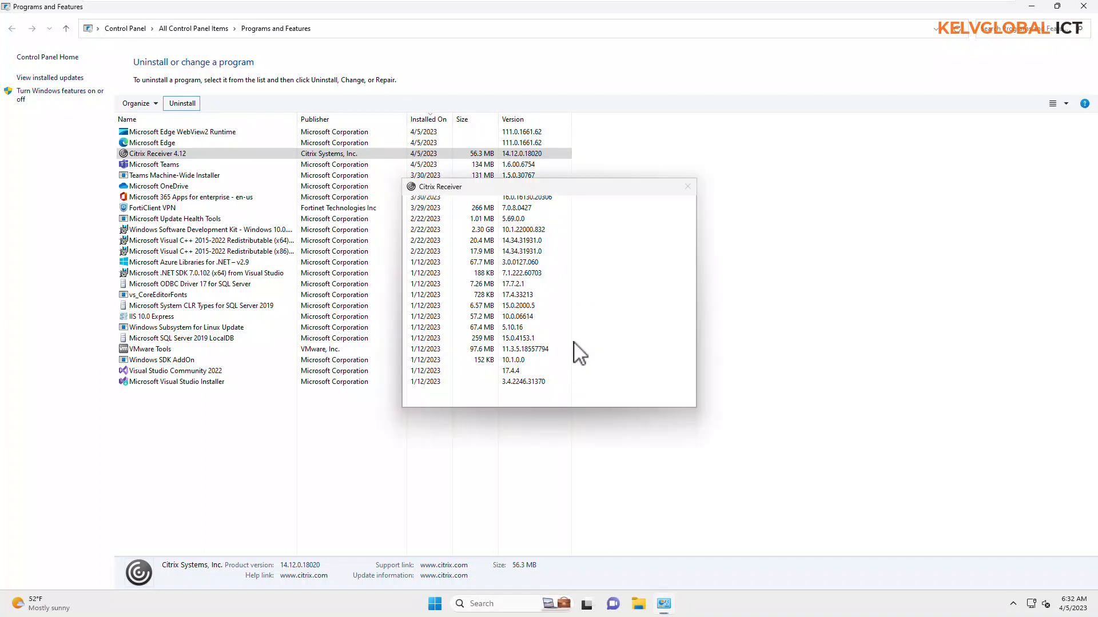
left_click(180, 103)
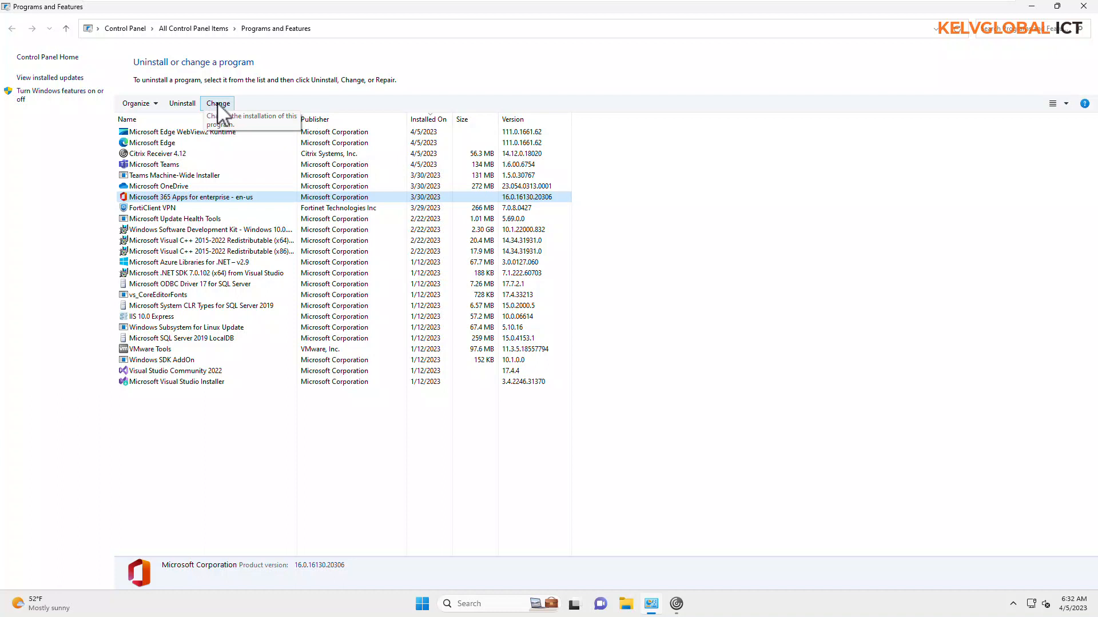
left_click(154, 164)
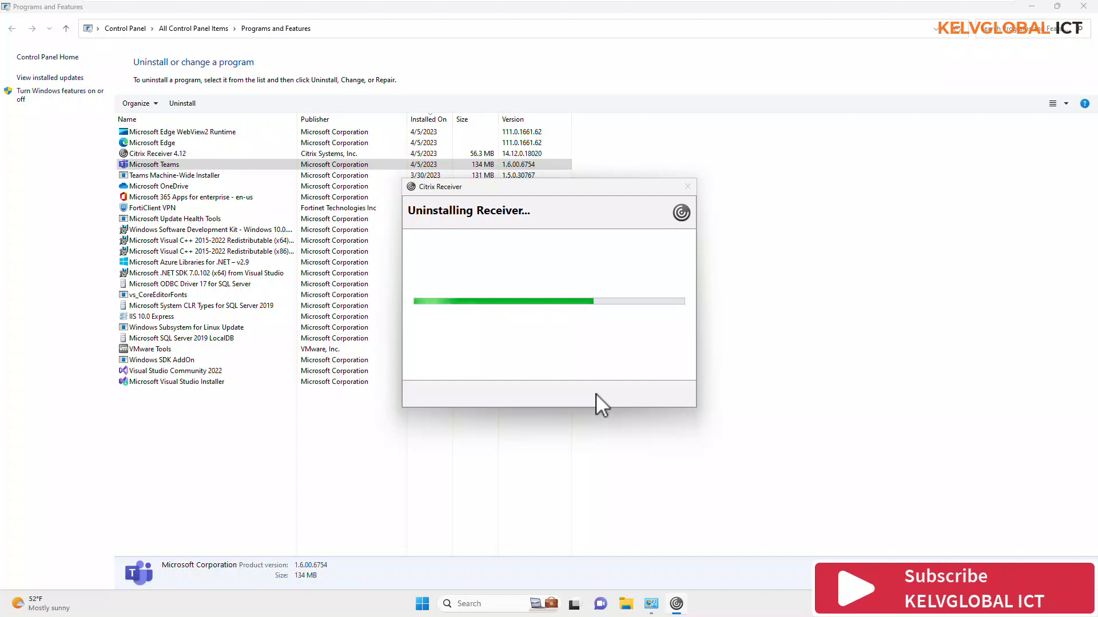
mouse_move(876, 207)
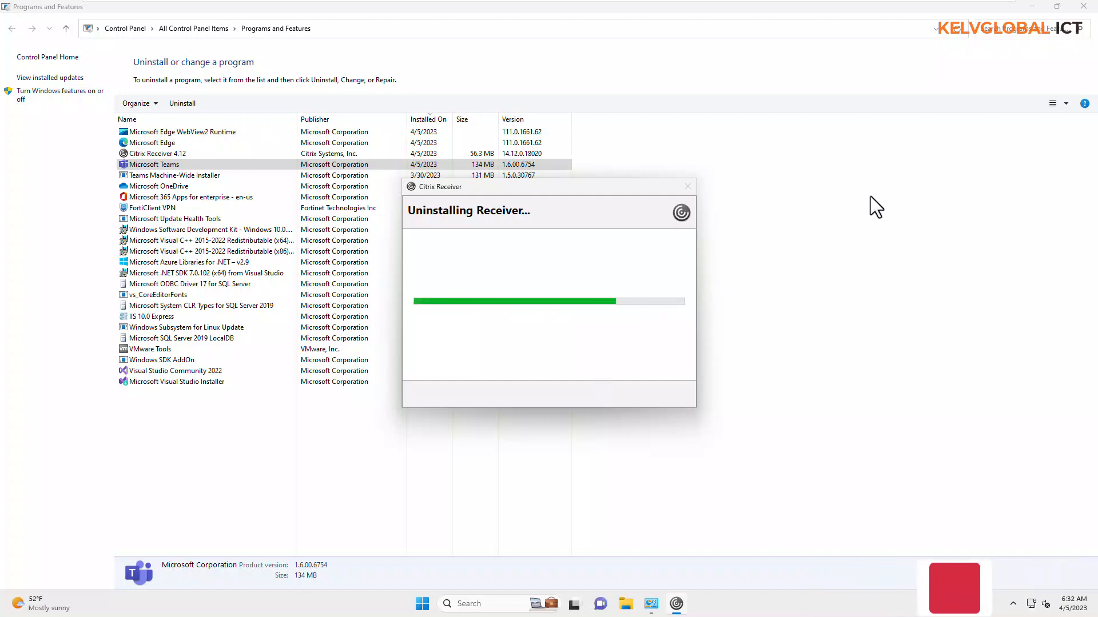